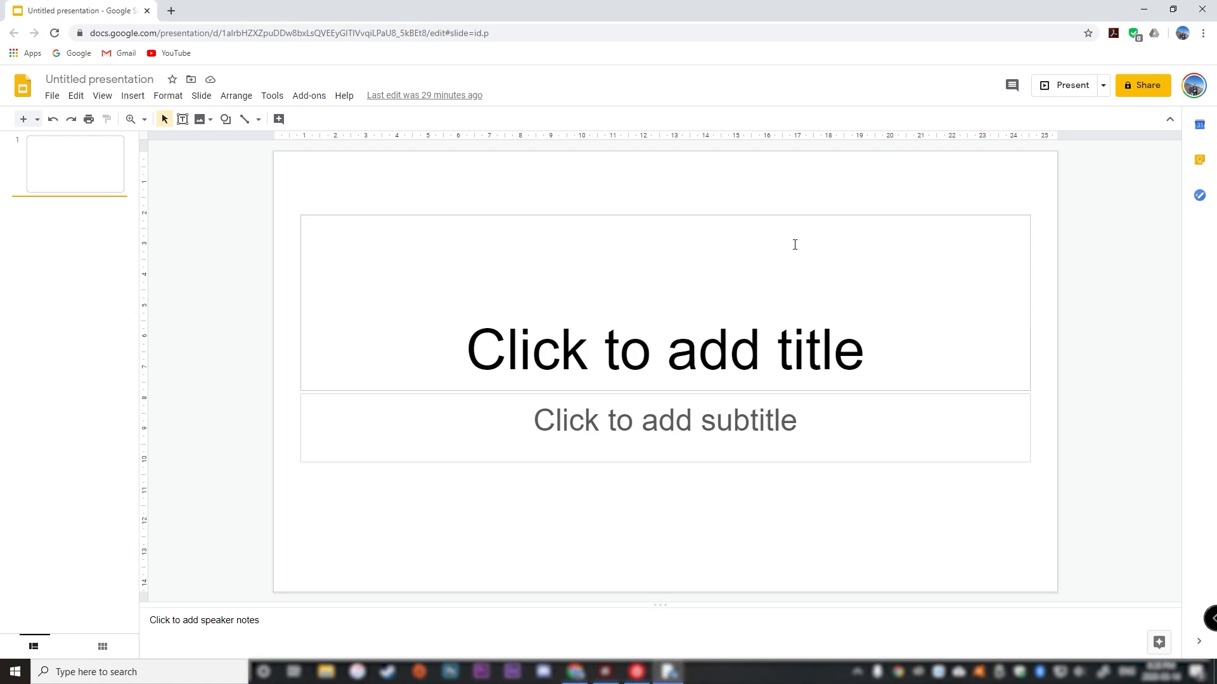
pyautogui.moveTo(545, 301)
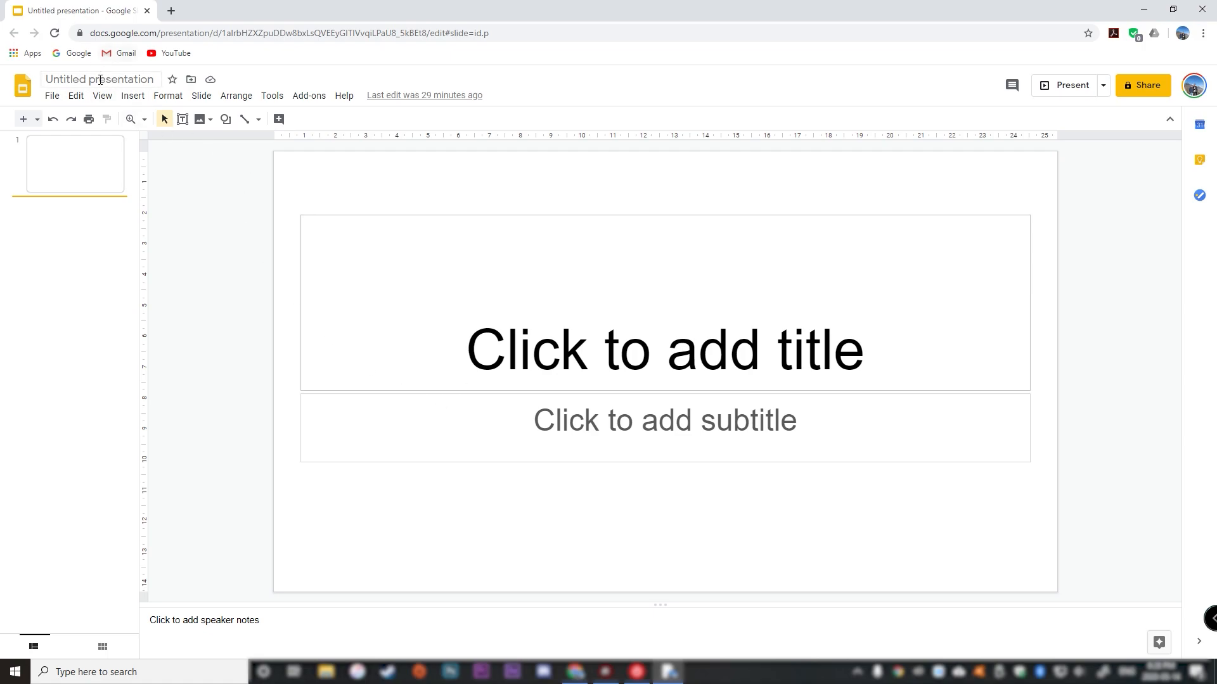
# Rename the presentation title to 'Puppy photos'
pyautogui.click(99, 79)
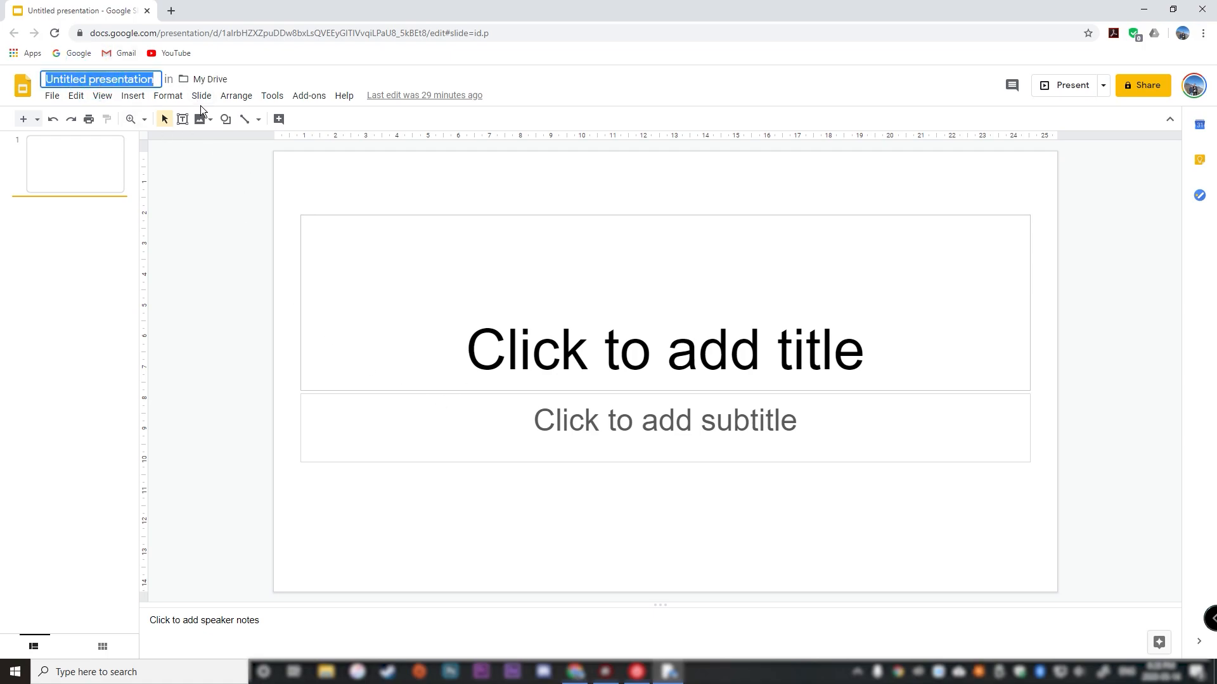
pyautogui.write('Puppy photos')
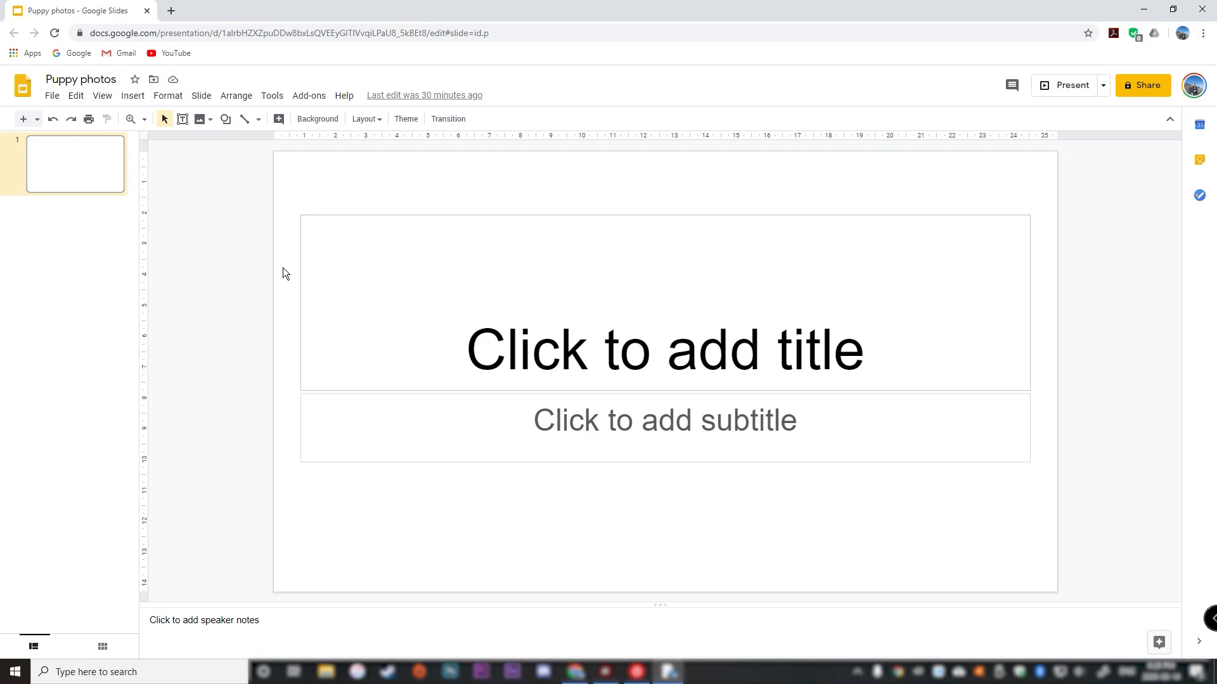
pyautogui.moveTo(239, 283)
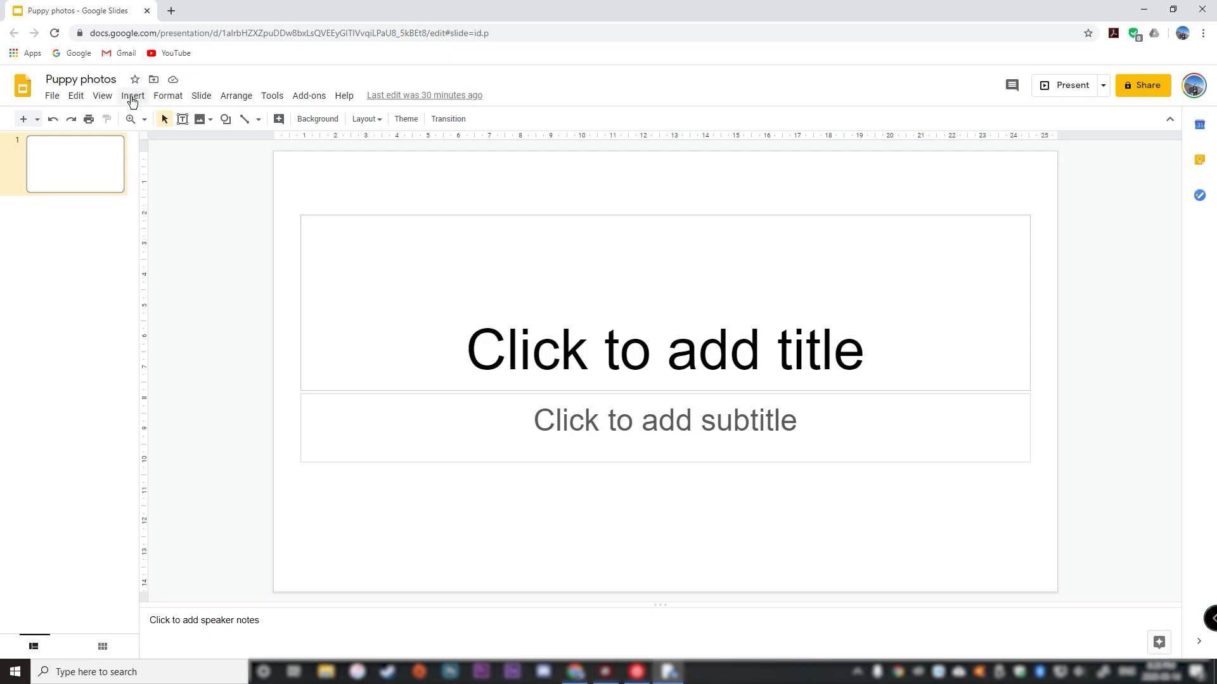
# Choose Drive as the image source from the Insert > Image menu
pyautogui.click(132, 96)
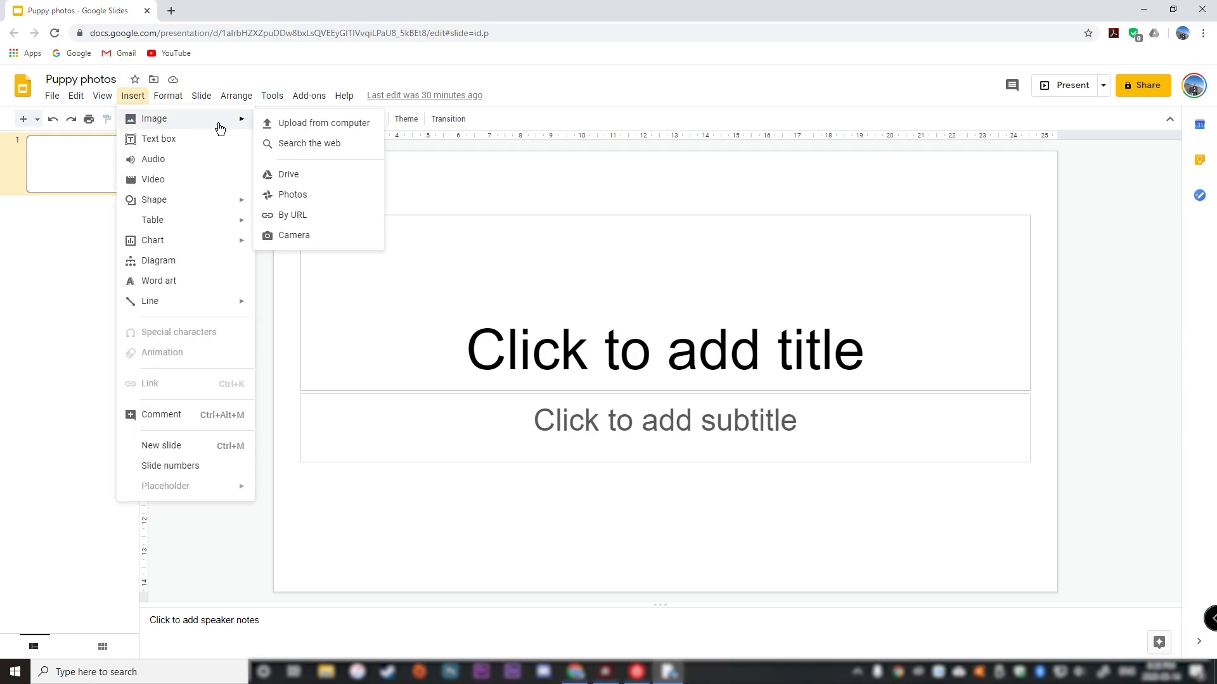
pyautogui.moveTo(235, 127)
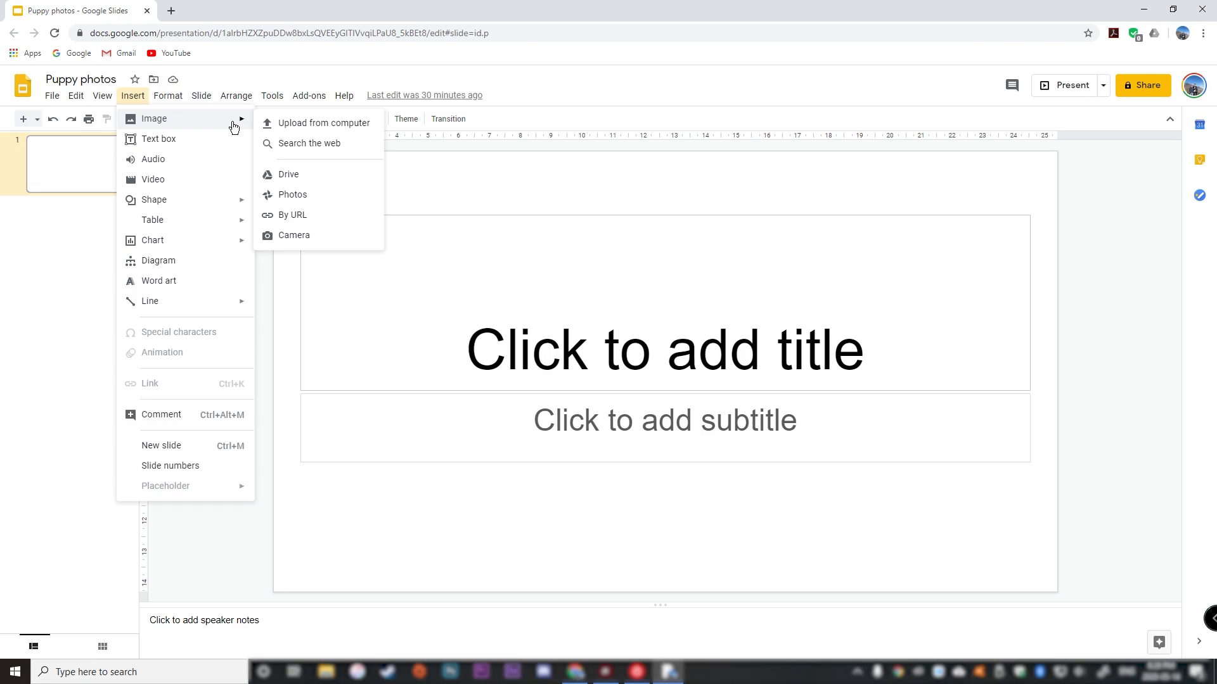
pyautogui.moveTo(317, 128)
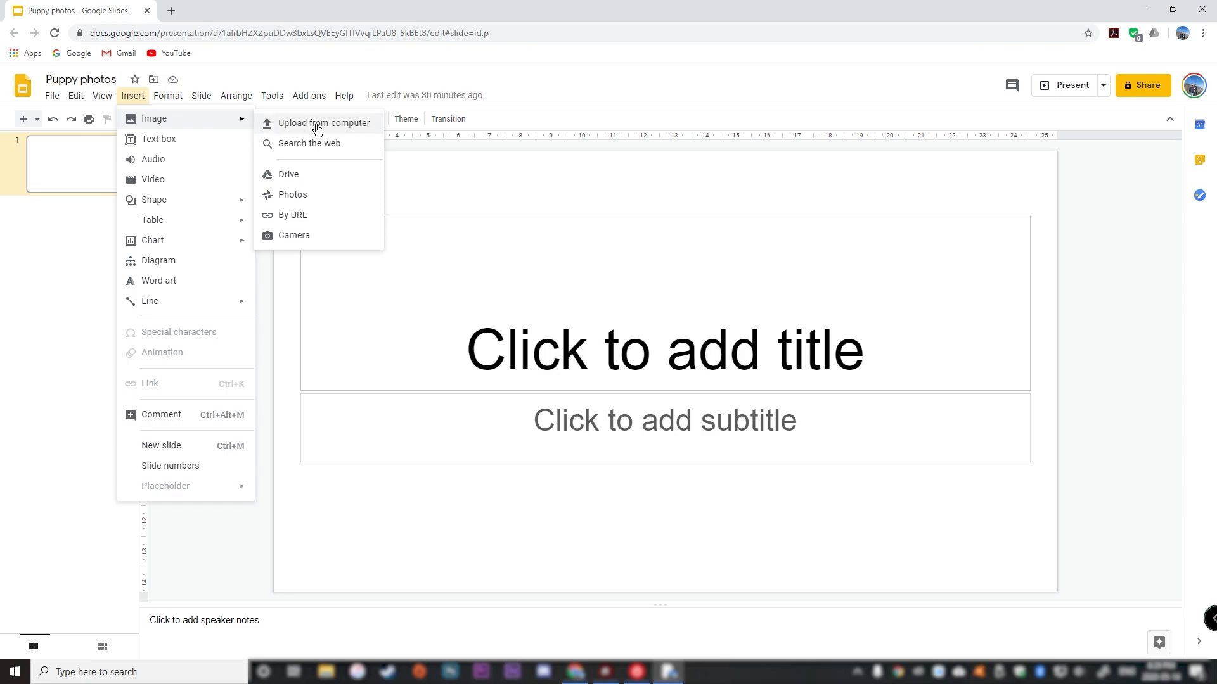
pyautogui.moveTo(321, 153)
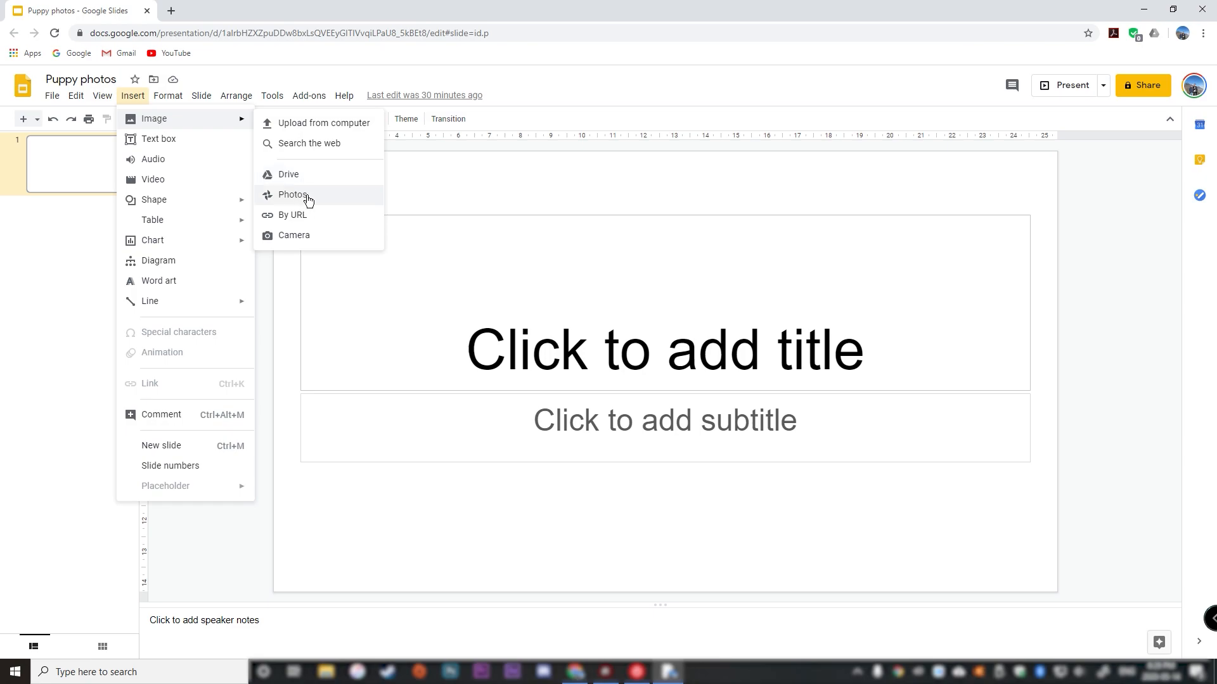
pyautogui.moveTo(301, 239)
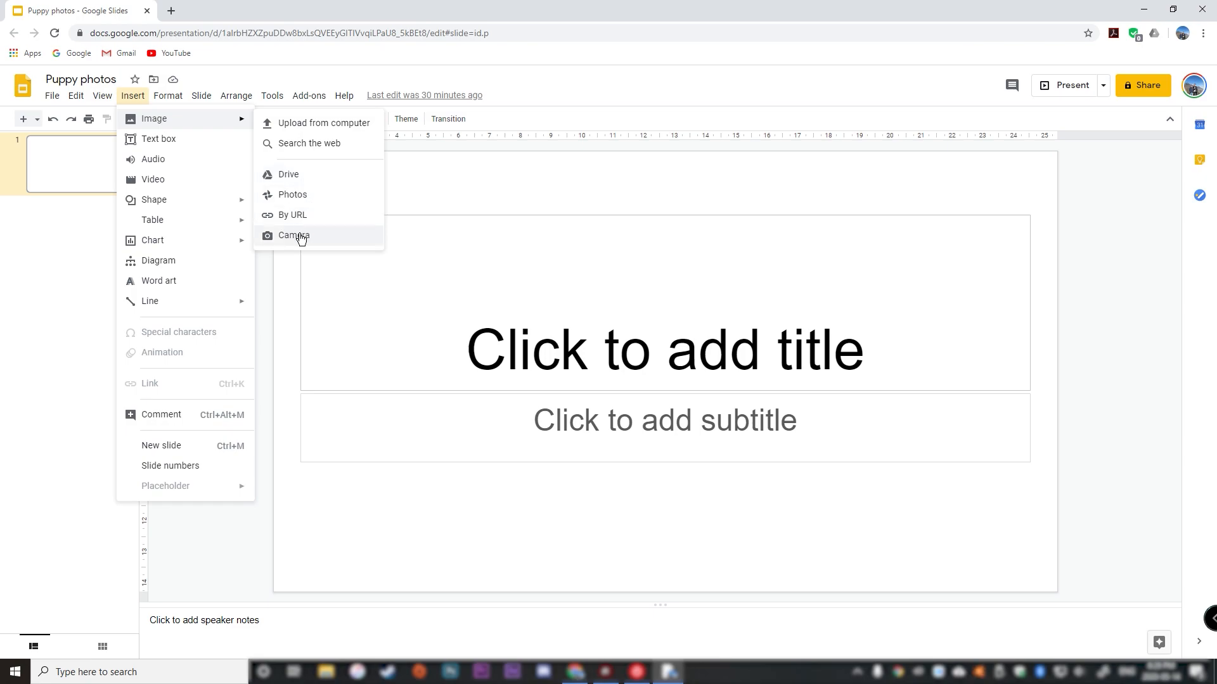
pyautogui.moveTo(296, 220)
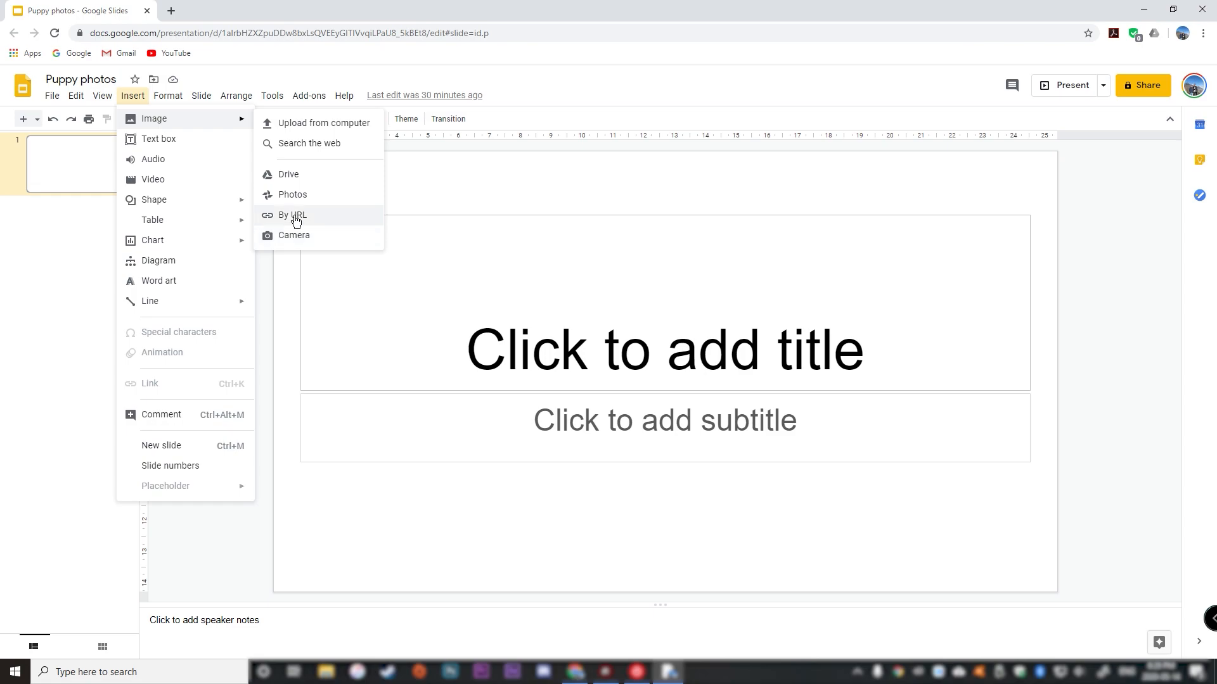
pyautogui.moveTo(303, 196)
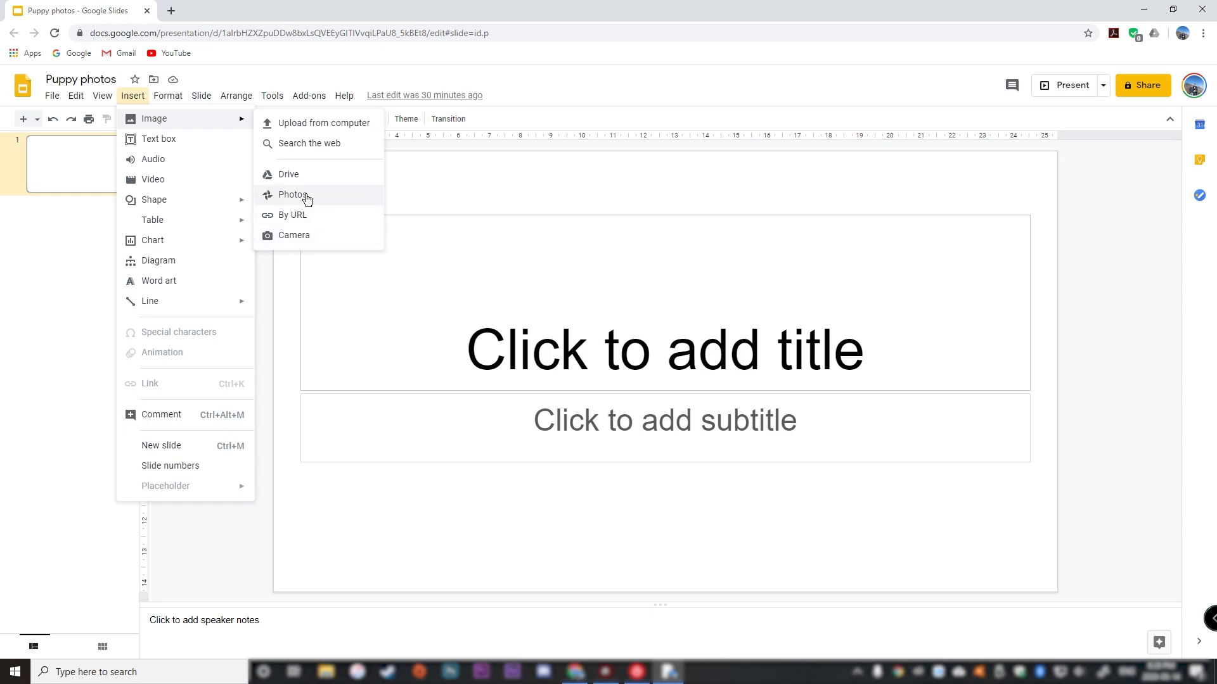
pyautogui.moveTo(295, 178)
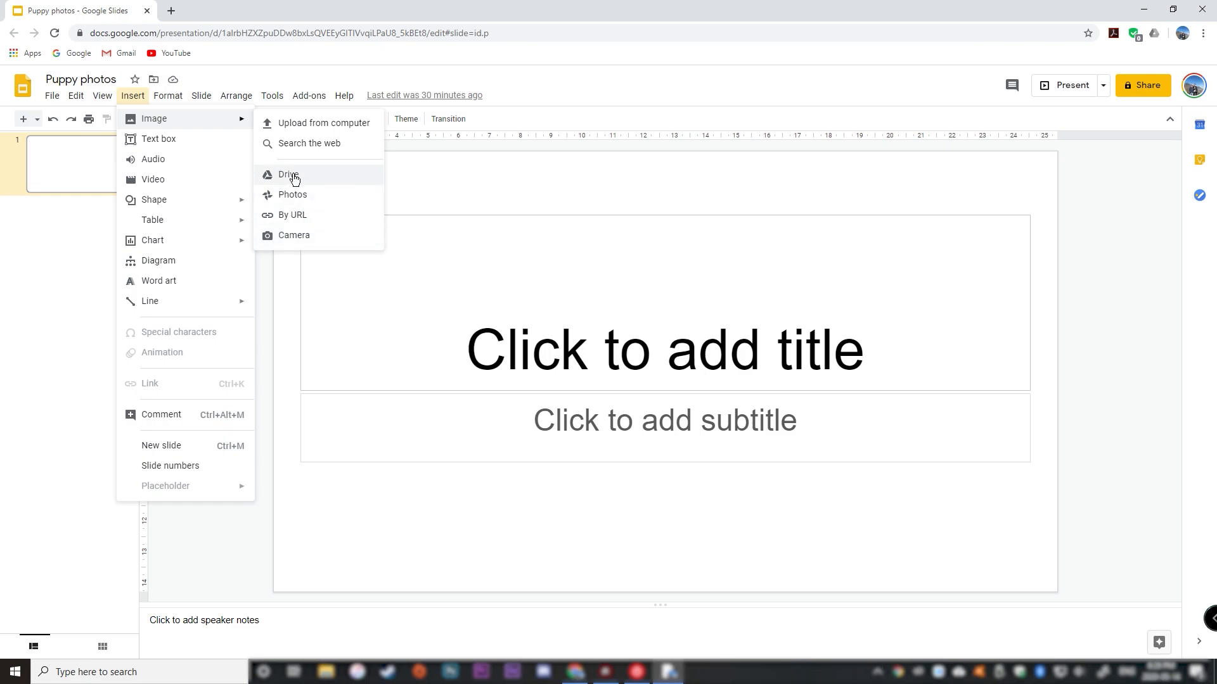
pyautogui.moveTo(304, 178)
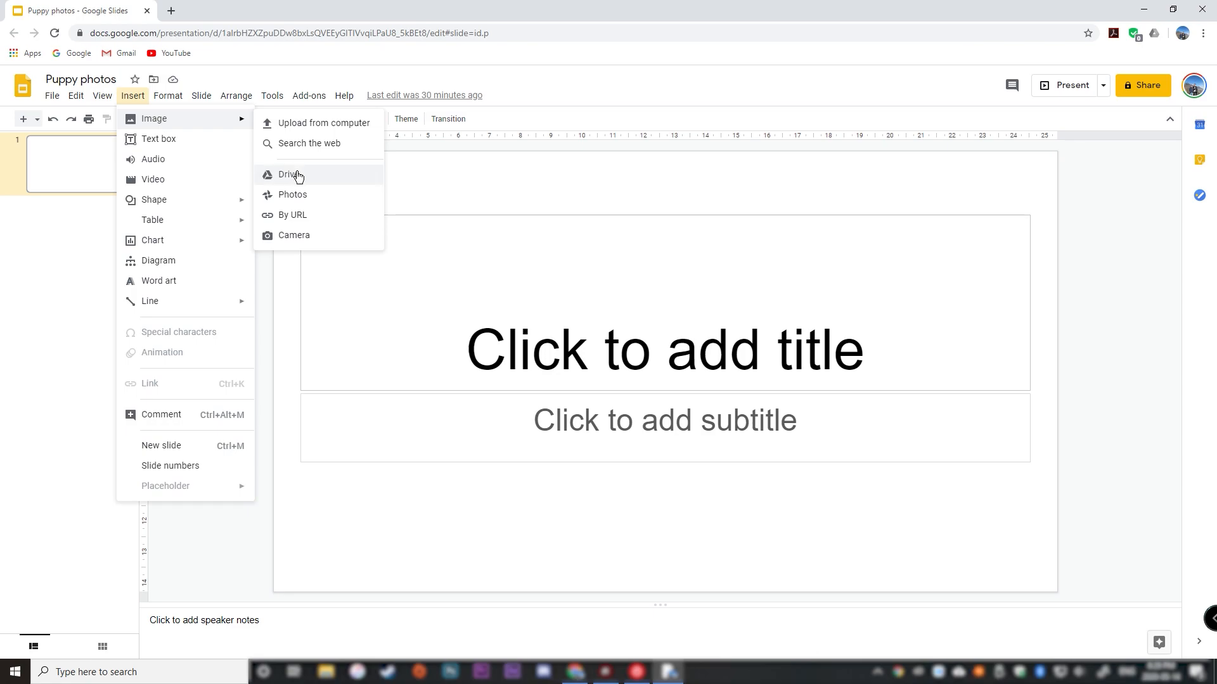
pyautogui.click(289, 174)
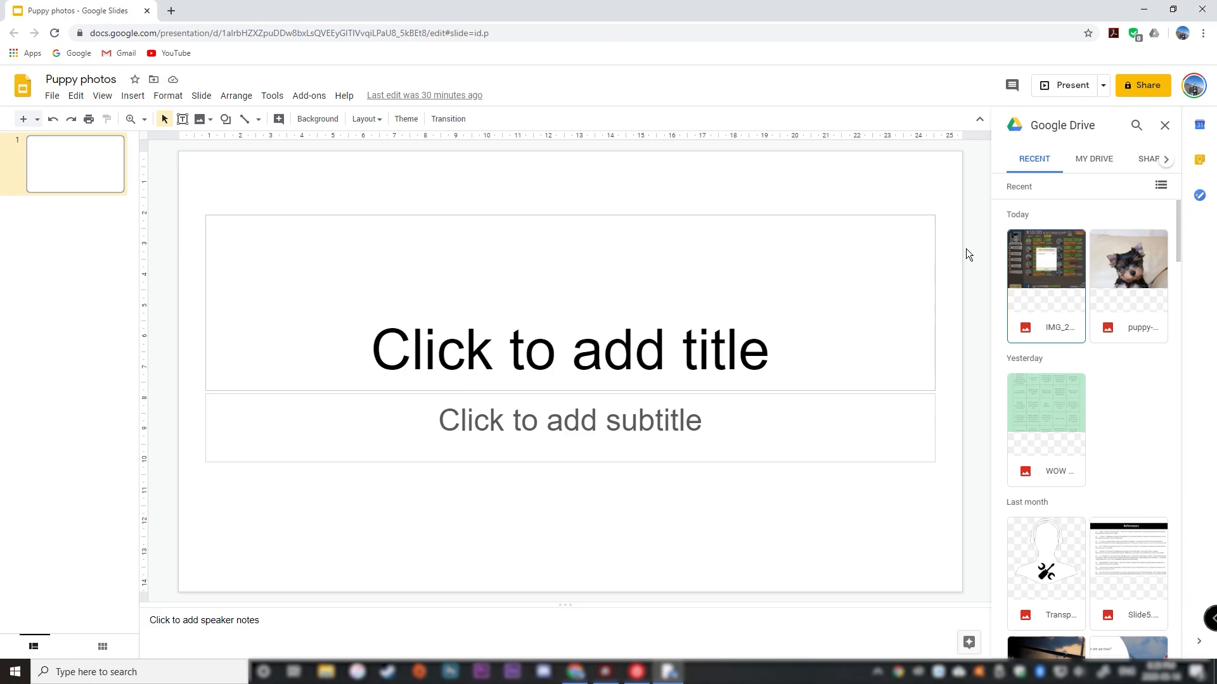
pyautogui.moveTo(1147, 265)
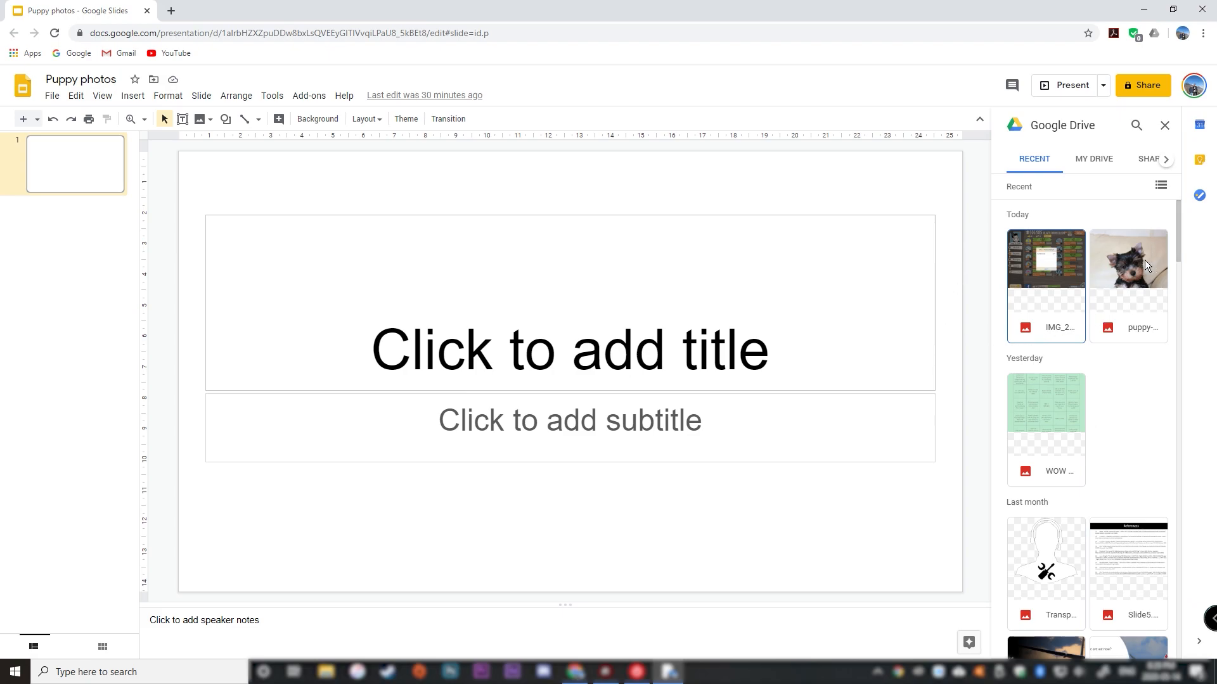
# Insert the puppy photo from the __temp folder in My Drive onto the slide
pyautogui.click(1128, 258)
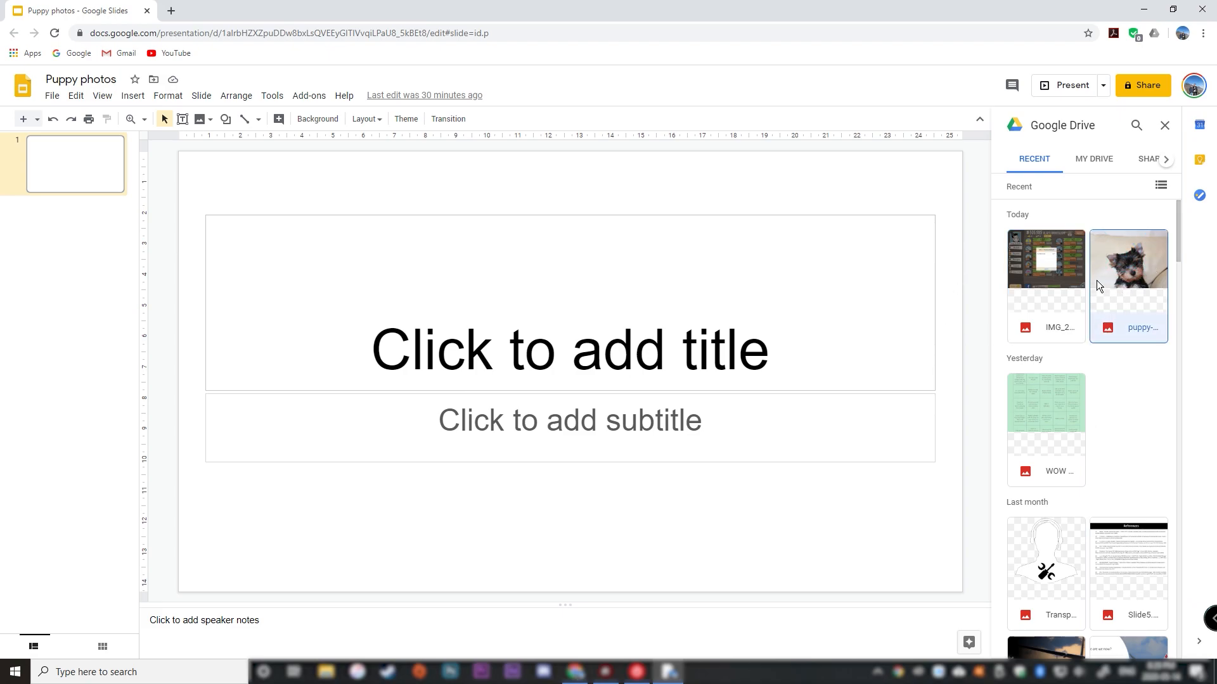
pyautogui.click(1128, 259)
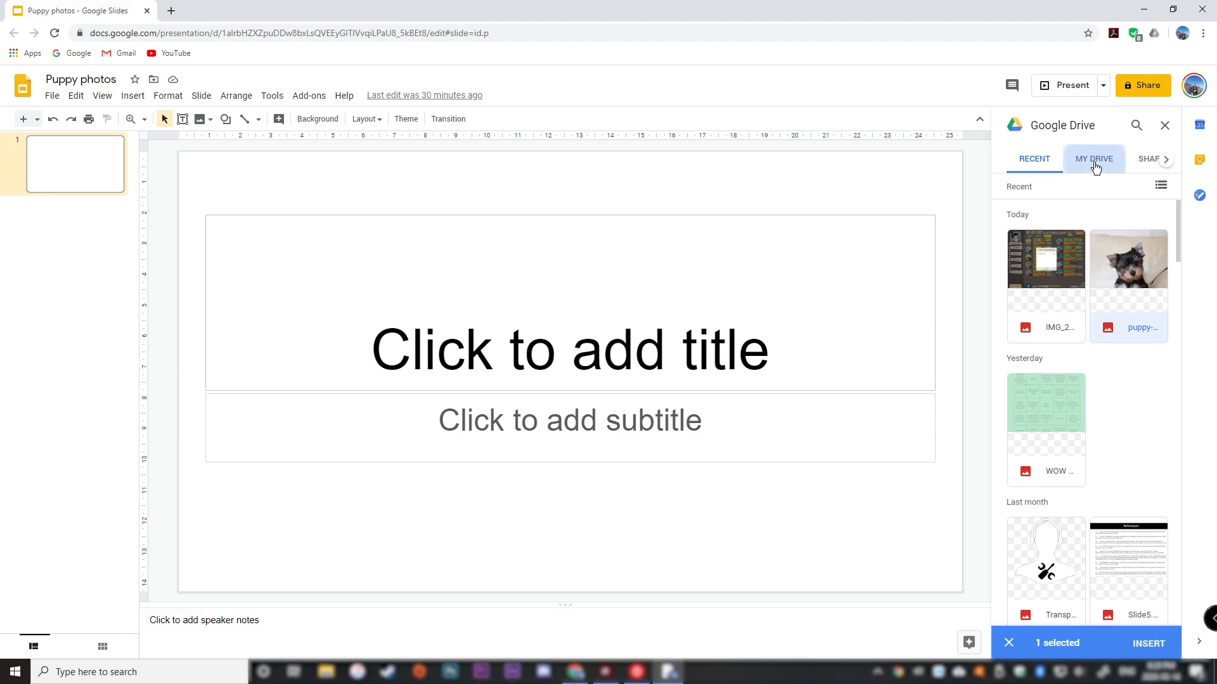
pyautogui.click(1093, 159)
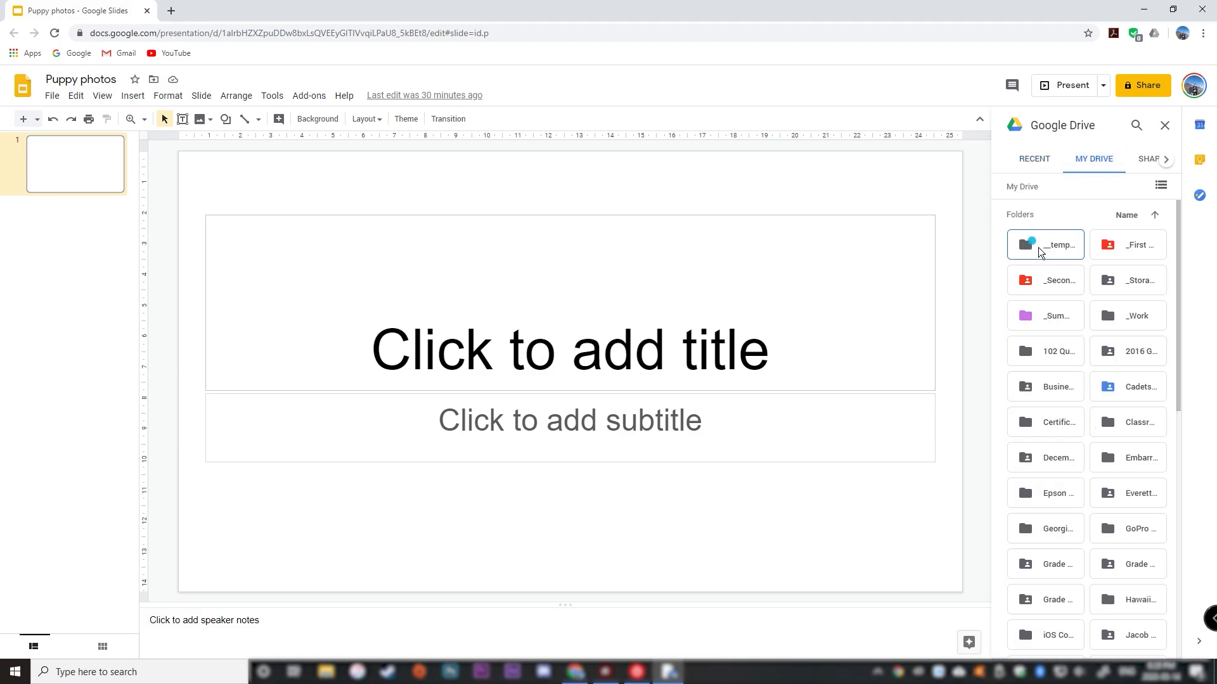
pyautogui.doubleClick(1045, 244)
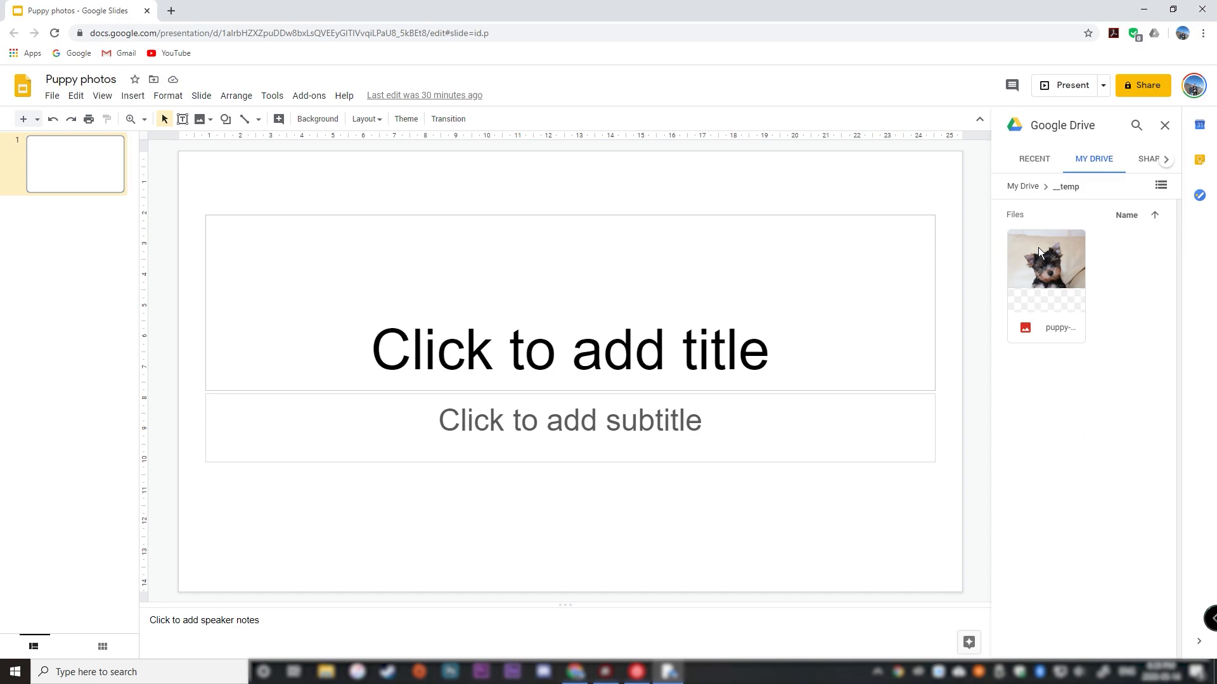
pyautogui.click(1046, 263)
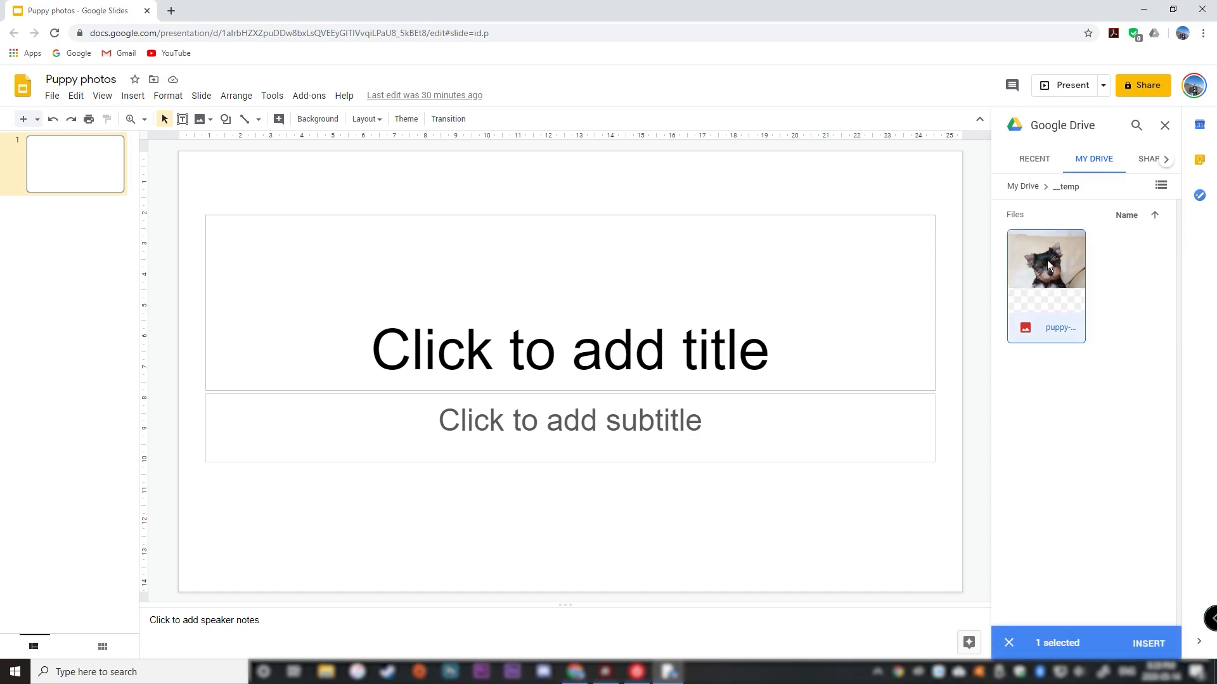
pyautogui.moveTo(1045, 290)
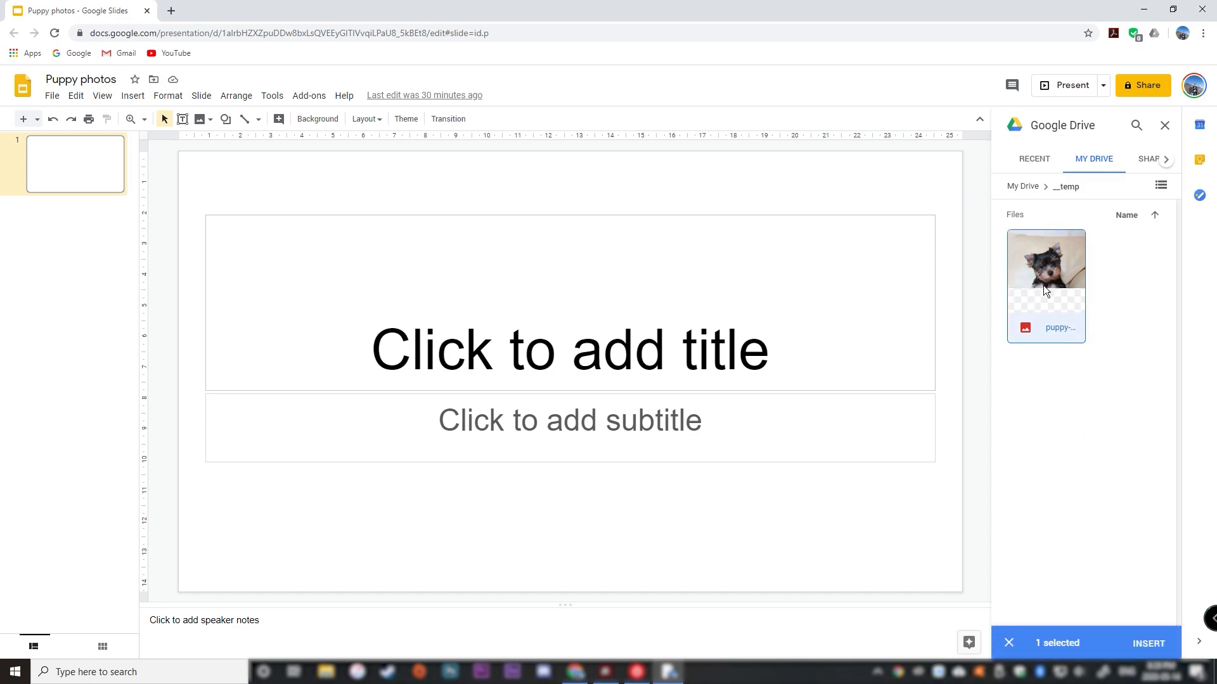
pyautogui.click(1149, 644)
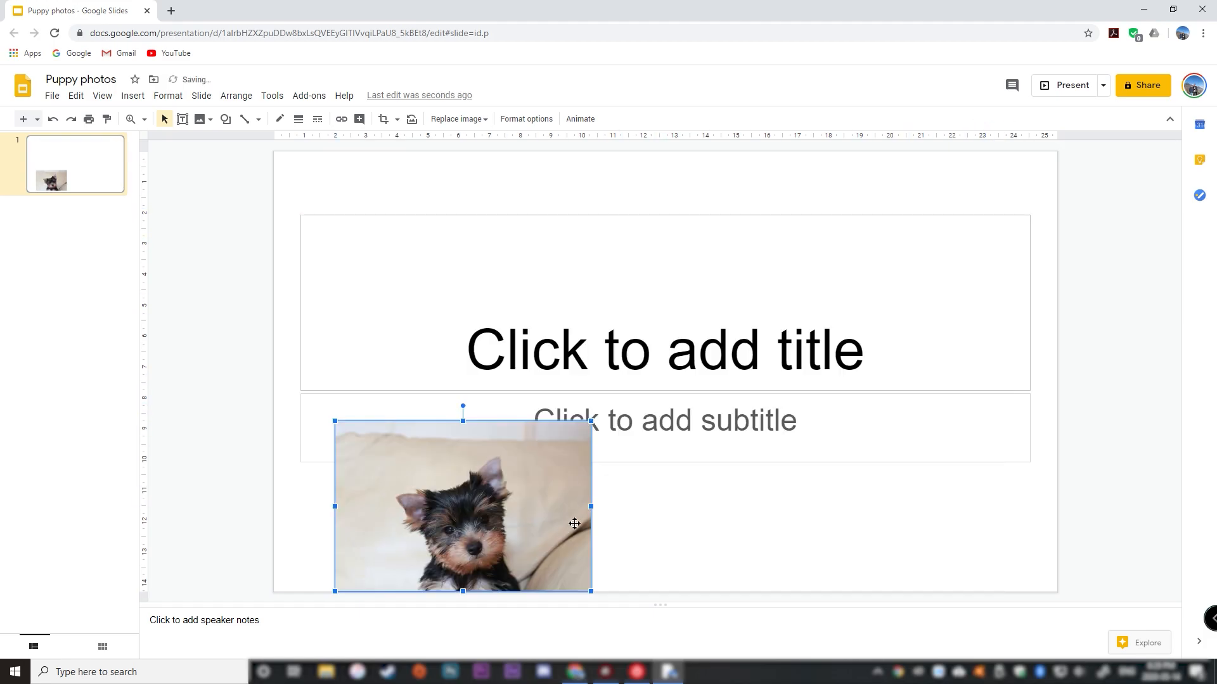
# Shrink the Drive puppy photo and place it at the slide's lower left
pyautogui.moveTo(591, 507); pyautogui.dragTo(417, 507)
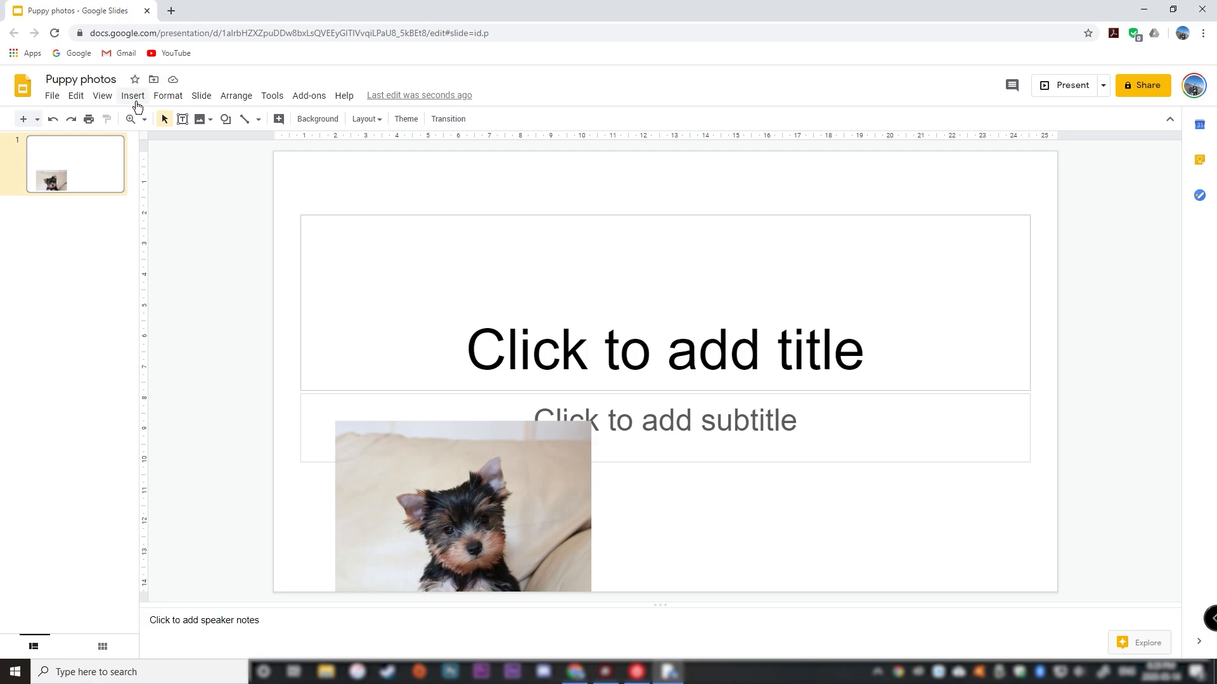
# Choose Upload from computer as the image source to pick the puppy JPG in Downloads
pyautogui.click(132, 96)
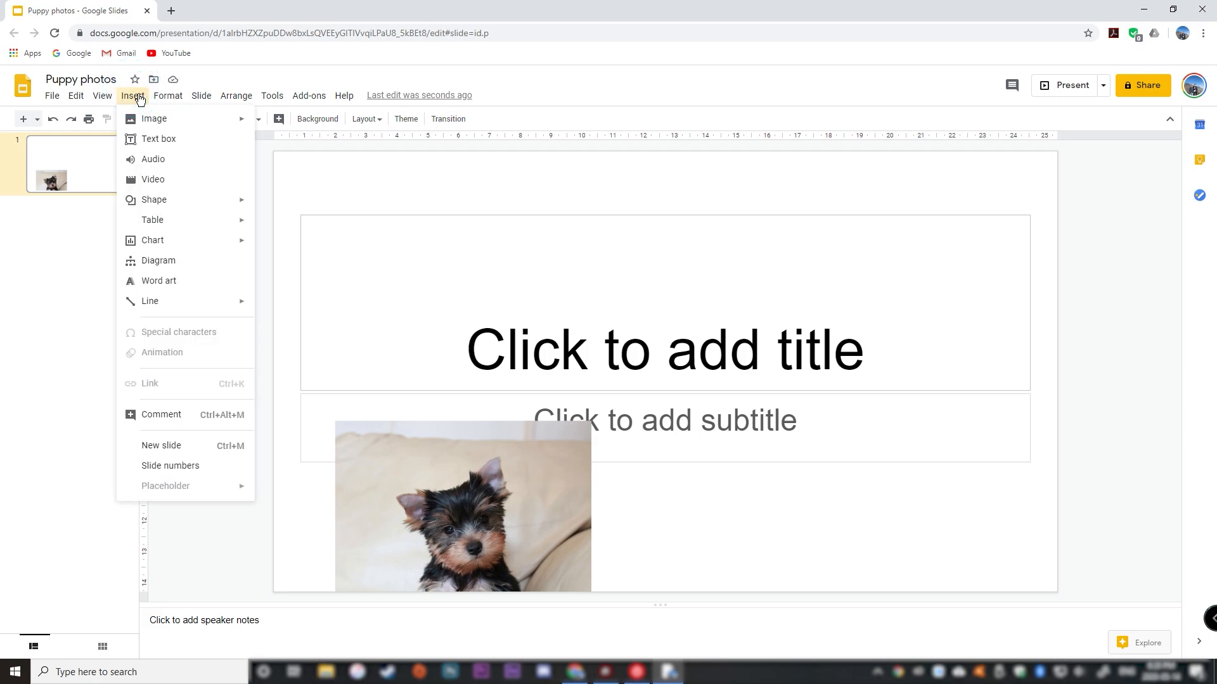
pyautogui.moveTo(155, 119)
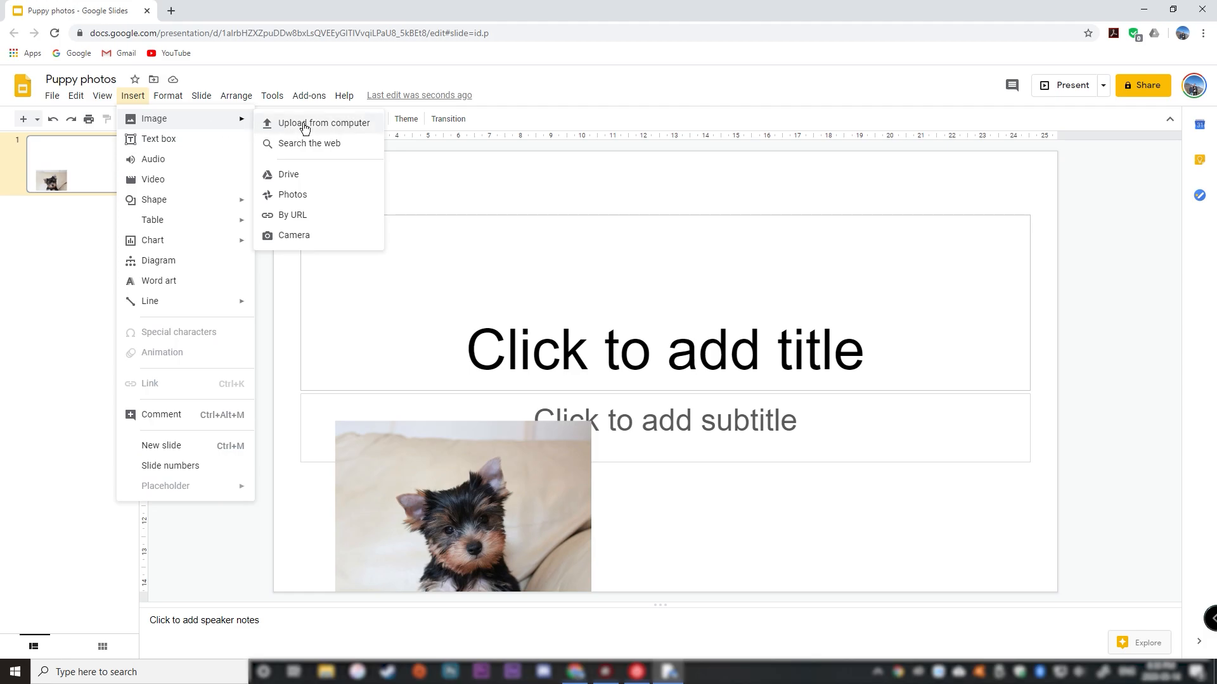
pyautogui.click(324, 123)
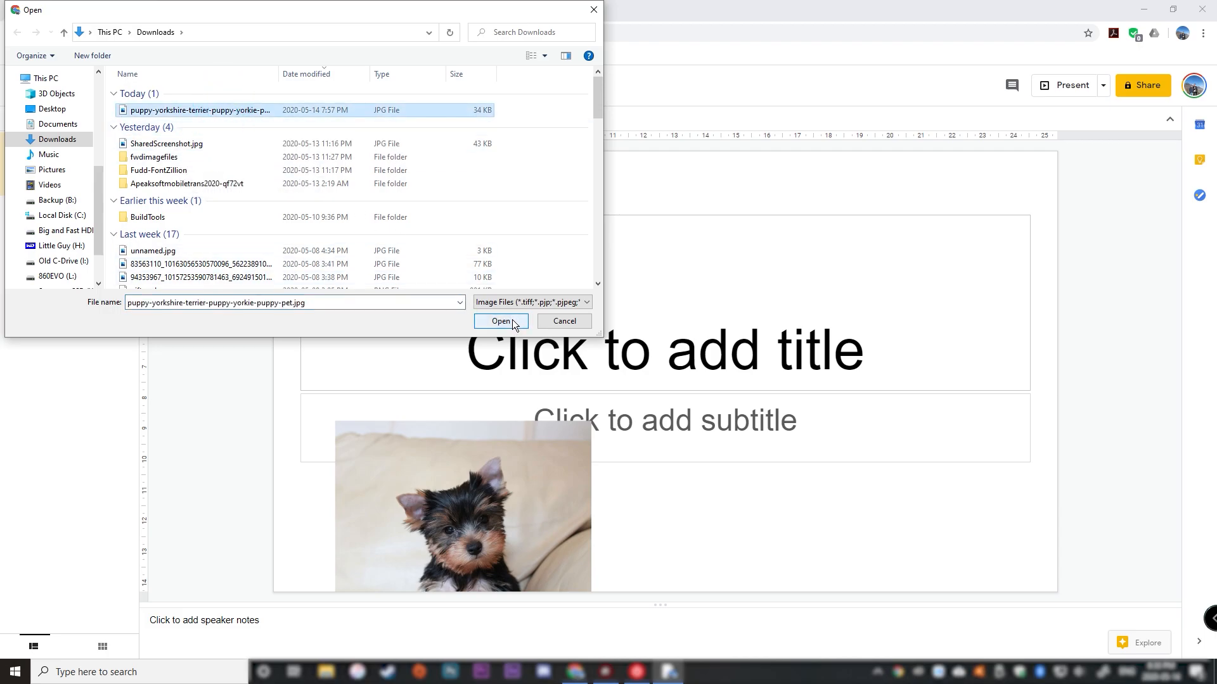
# Insert the uploaded puppy photo, shrink it, and move it to the slide's right side
pyautogui.click(500, 321)
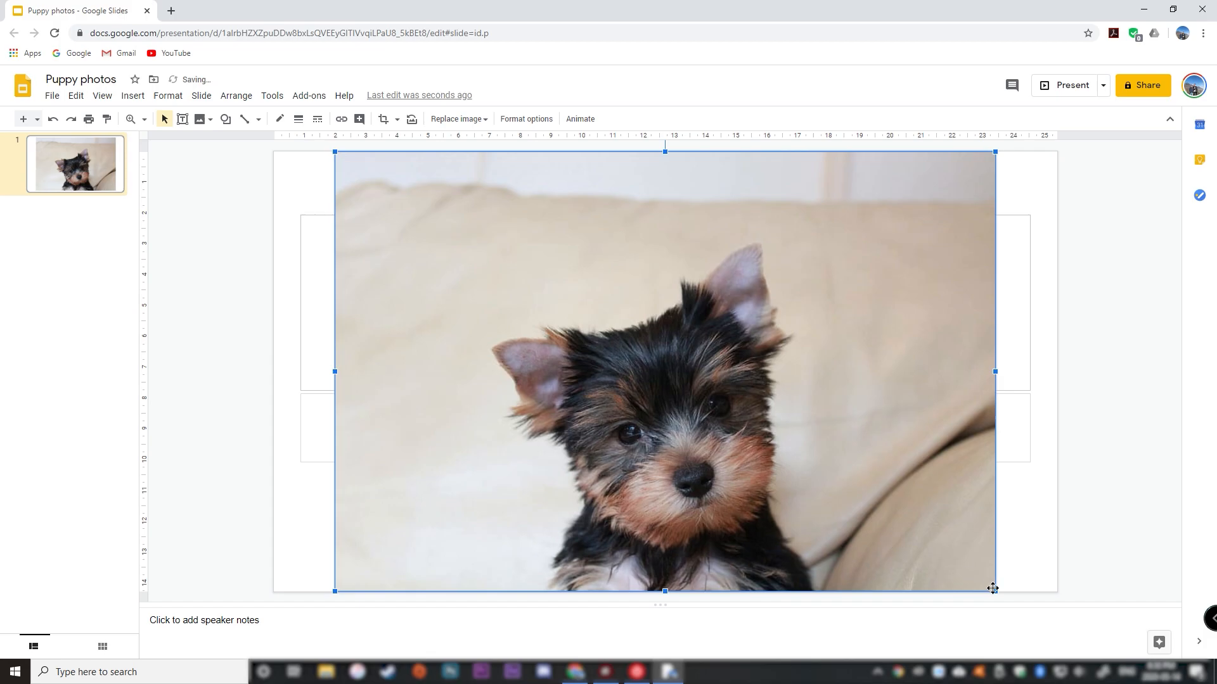
pyautogui.moveTo(993, 588); pyautogui.dragTo(548, 296)
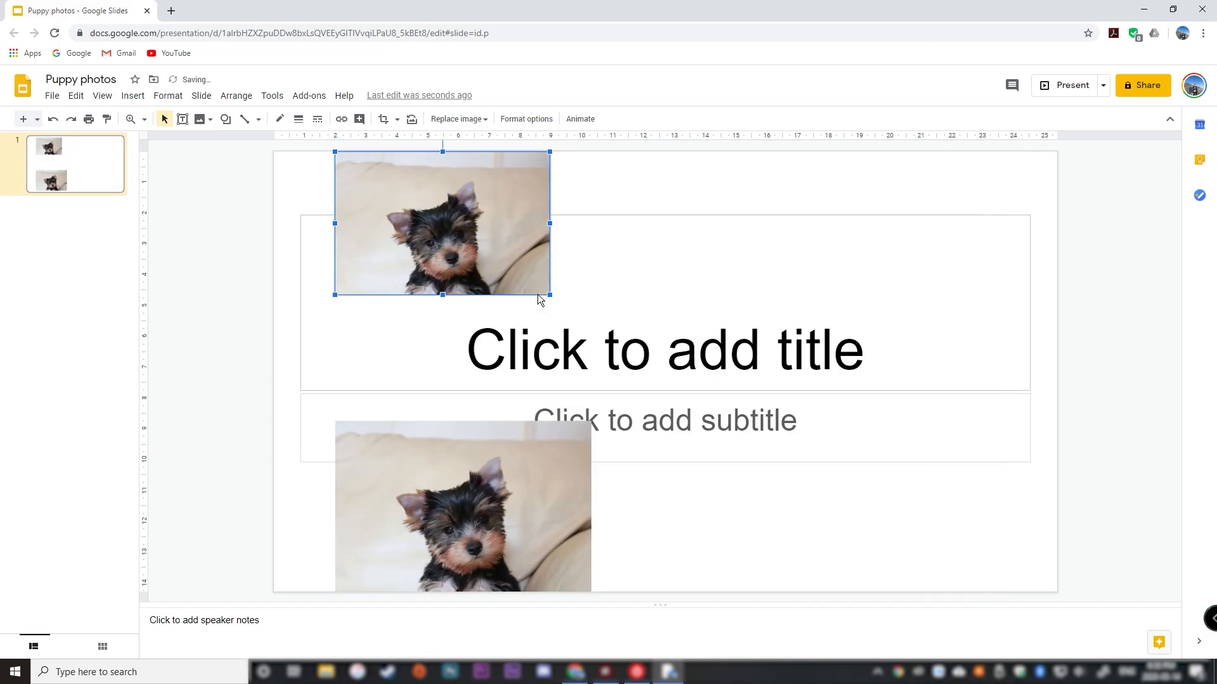
pyautogui.moveTo(441, 223); pyautogui.dragTo(799, 350)
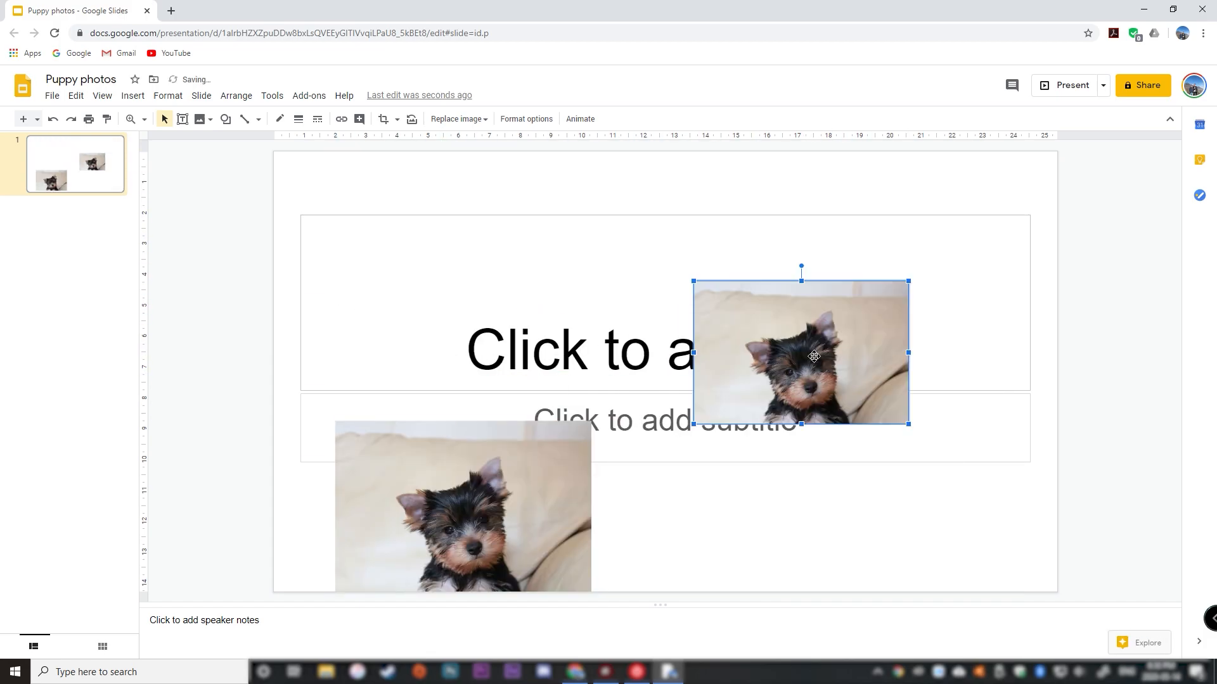